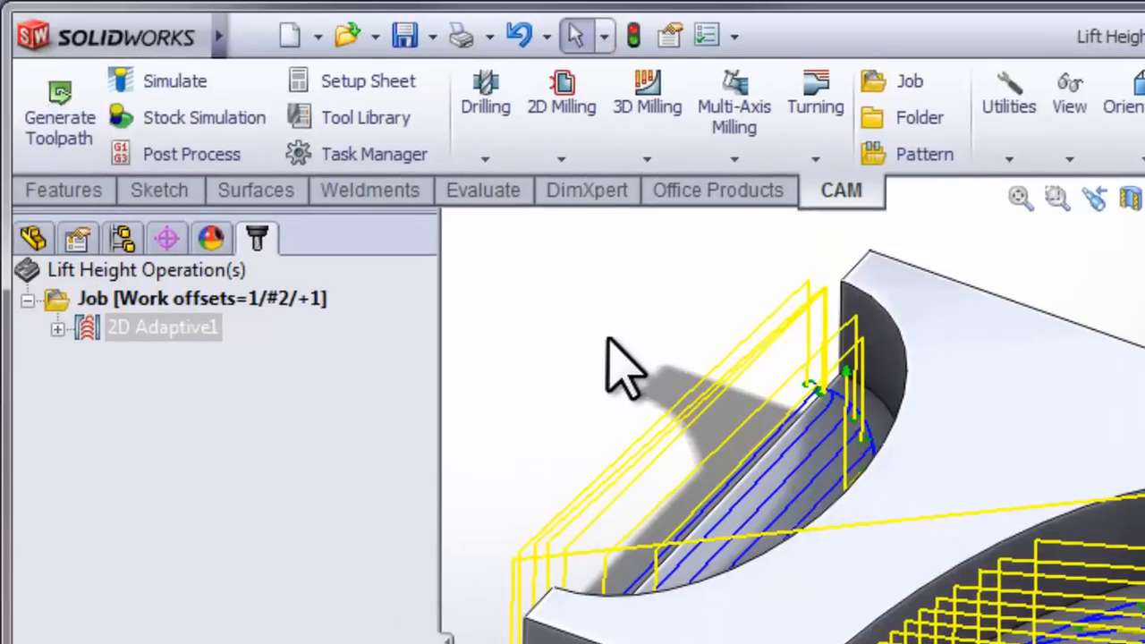
# Select the 2D Adaptive1 operation in the CAM tree.
pyautogui.click(163, 326)
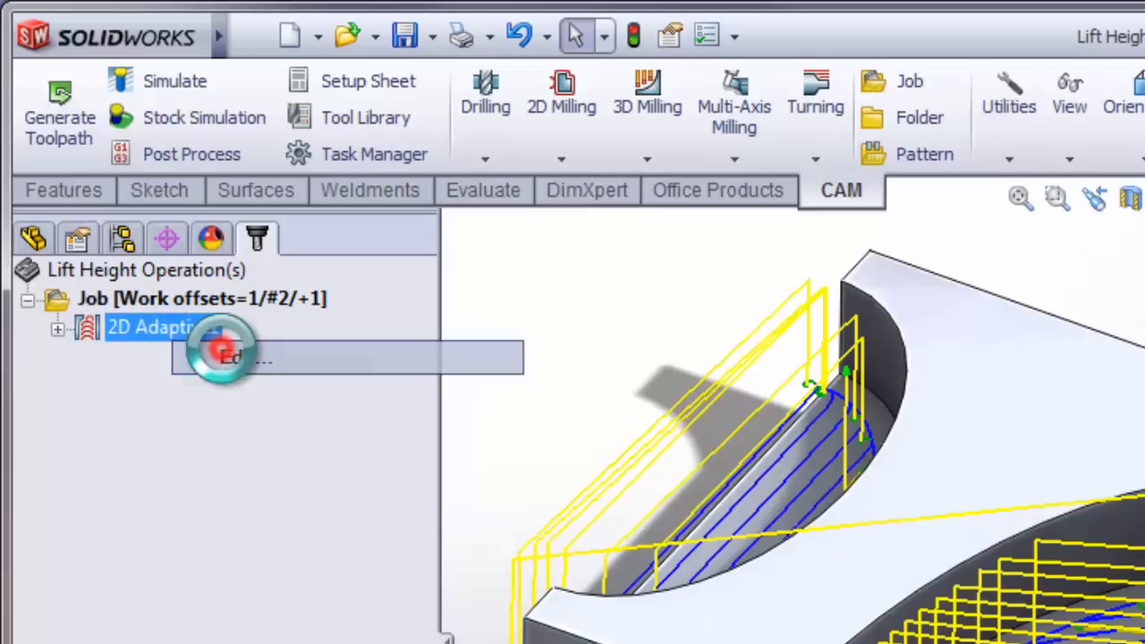
# Open 2D Adaptive1 for editing to reach its Linking parameters.
pyautogui.doubleClick(152, 326)
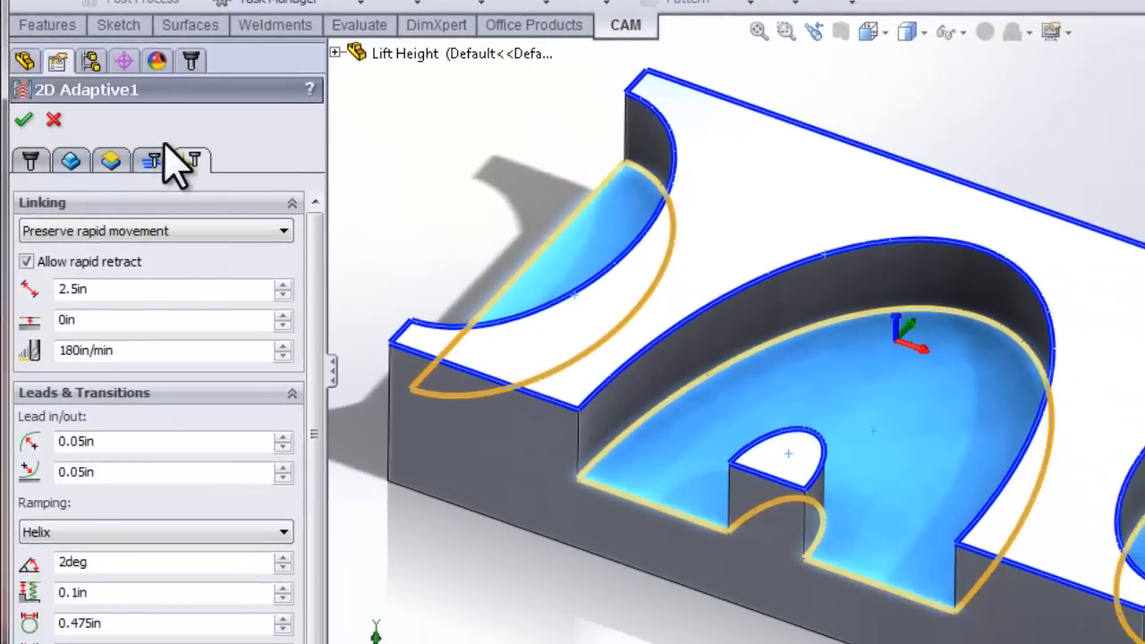
pyautogui.moveTo(190, 159)
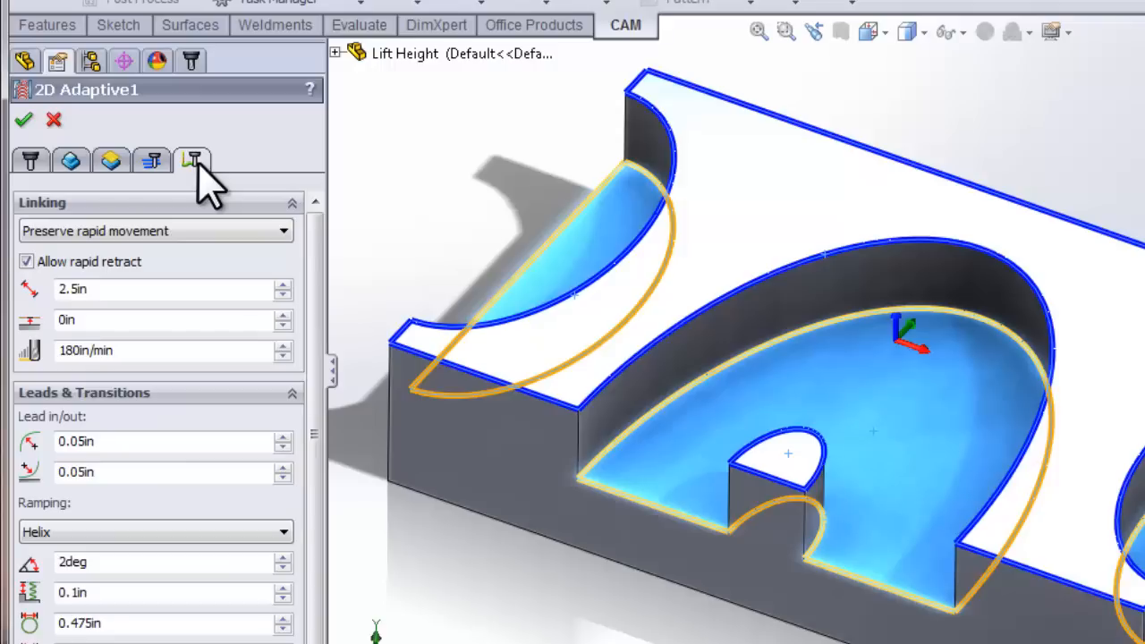
pyautogui.moveTo(158, 288)
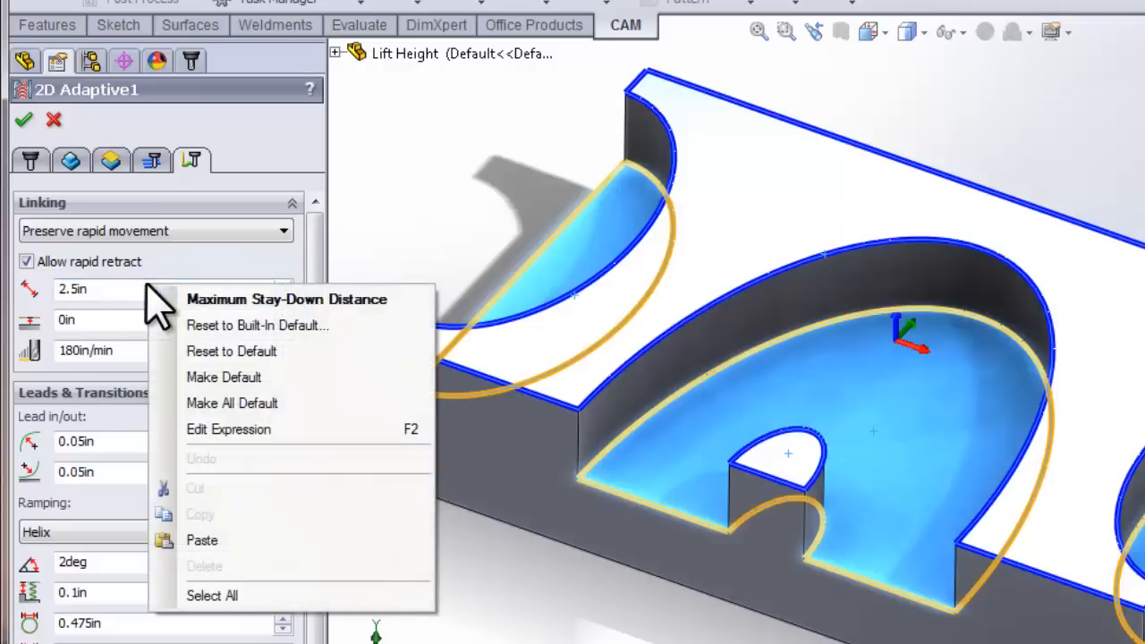
pyautogui.moveTo(242, 439)
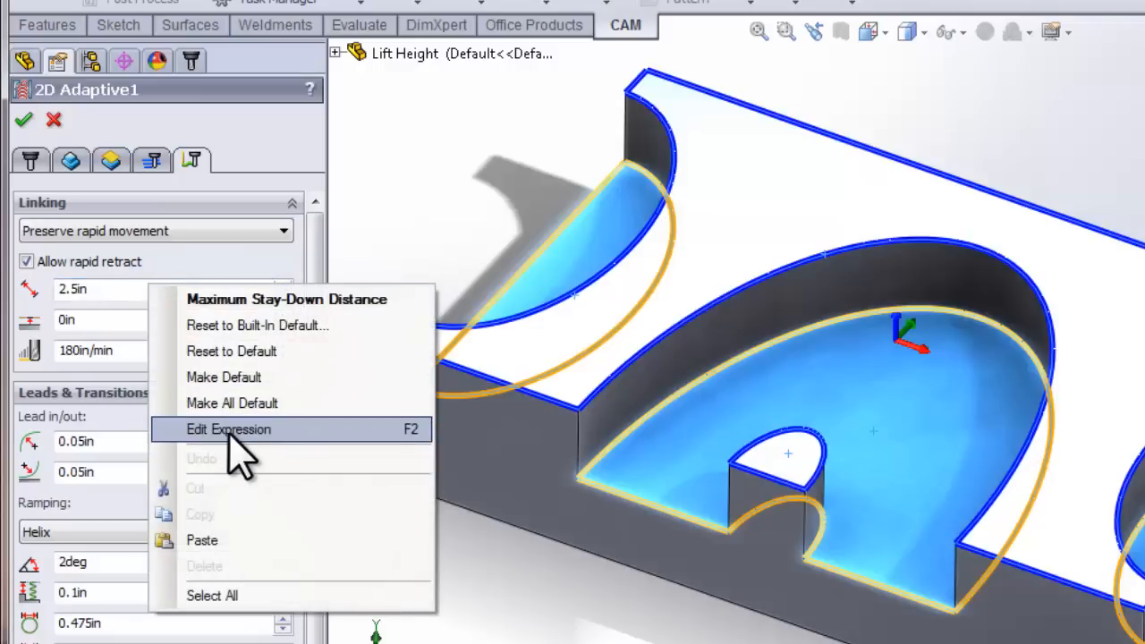
# Reveal the stay-down expression 5 * tool_diameter and keep it with Ok.
pyautogui.click(229, 429)
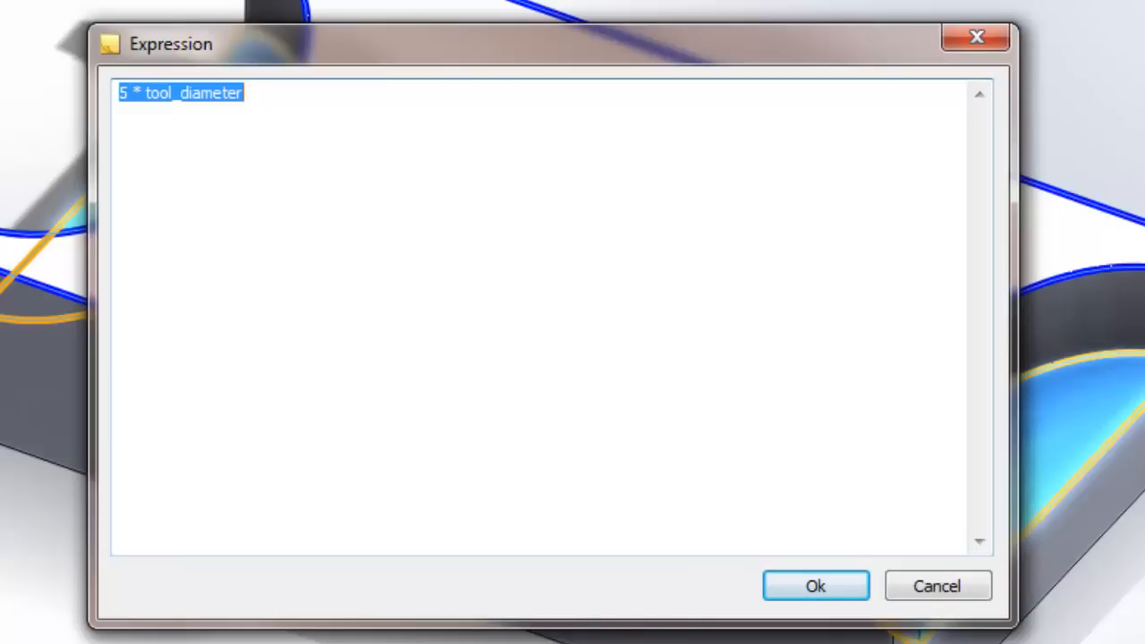
pyautogui.click(128, 93)
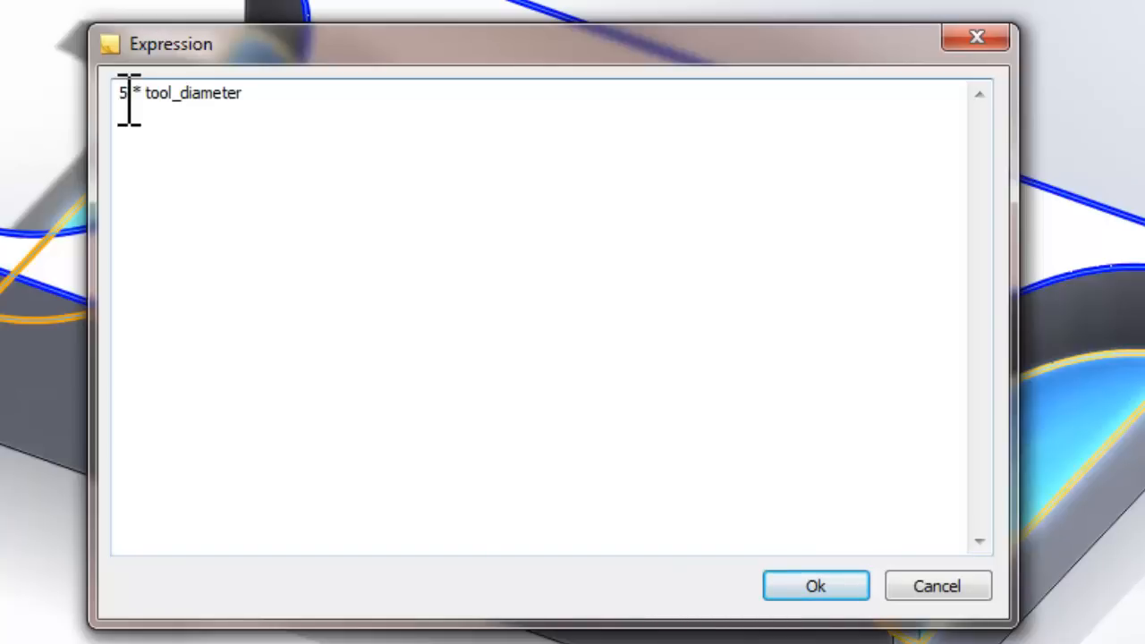
pyautogui.moveTo(468, 405)
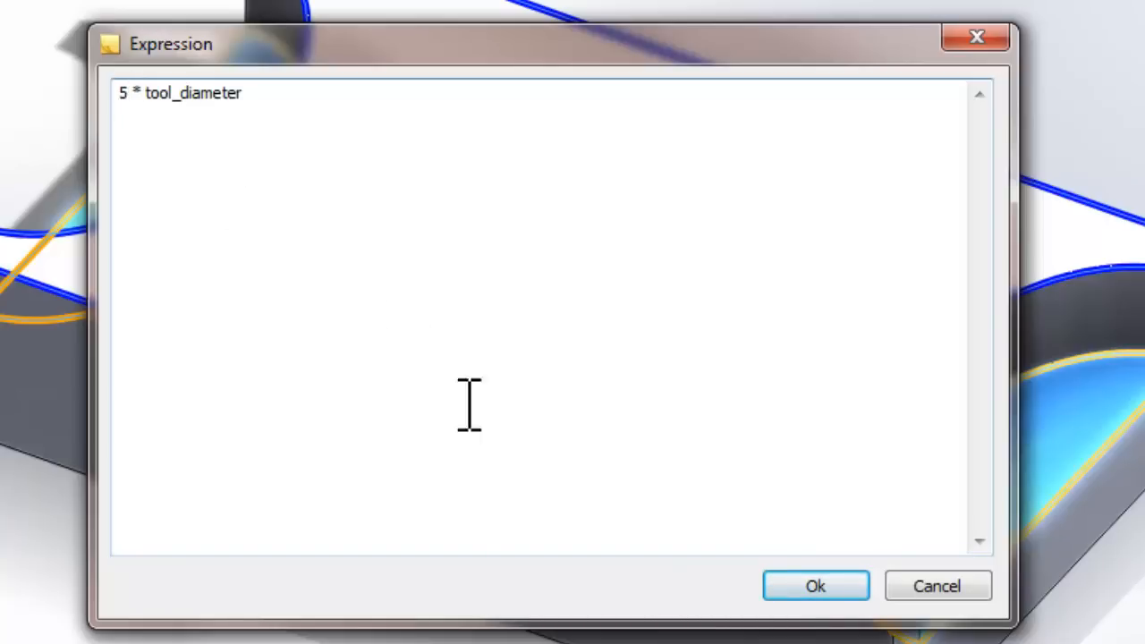
pyautogui.click(816, 586)
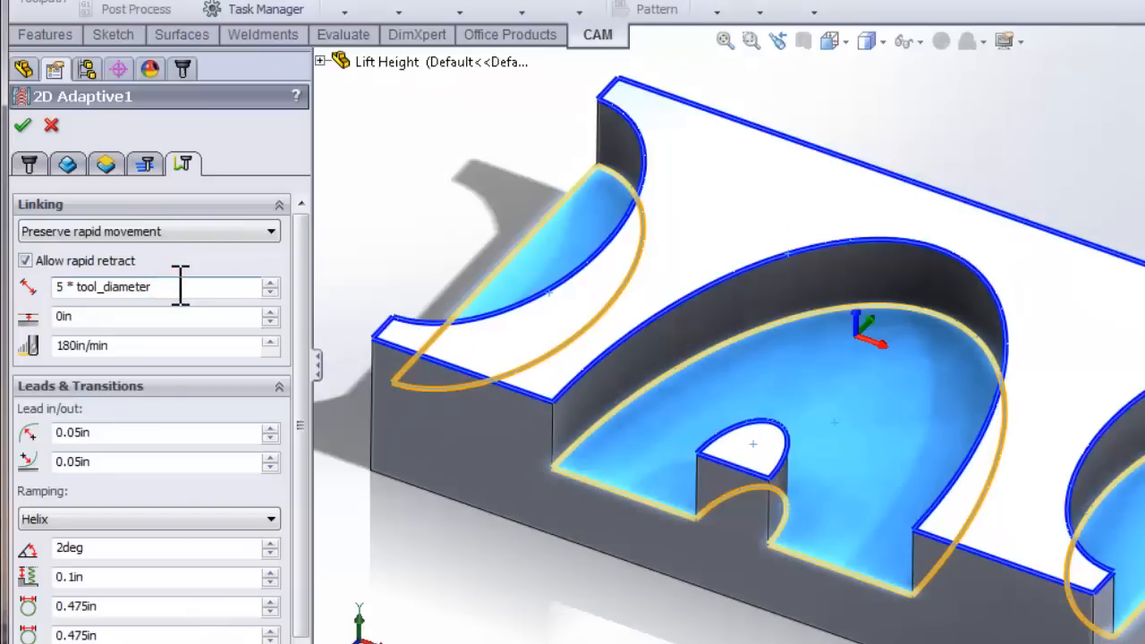
# Set stay-down distance 8in and lift height 0.1in, then recalculate 2D Adaptive1.
pyautogui.tripleClick(116, 286)
pyautogui.write('8')
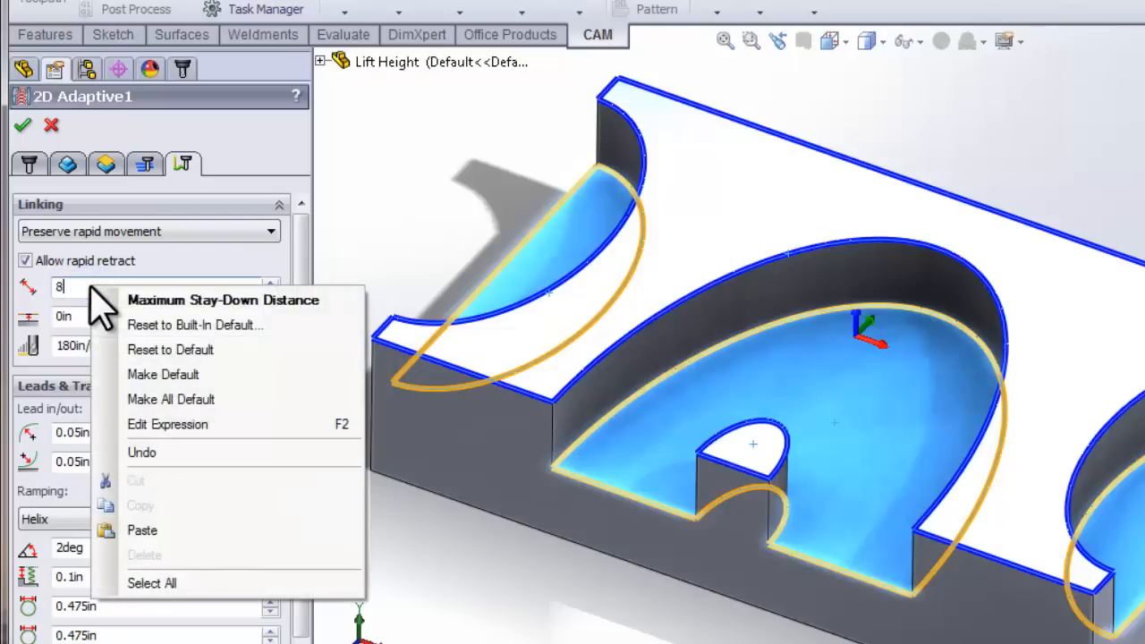
pyautogui.moveTo(163, 374)
pyautogui.write('0.1')
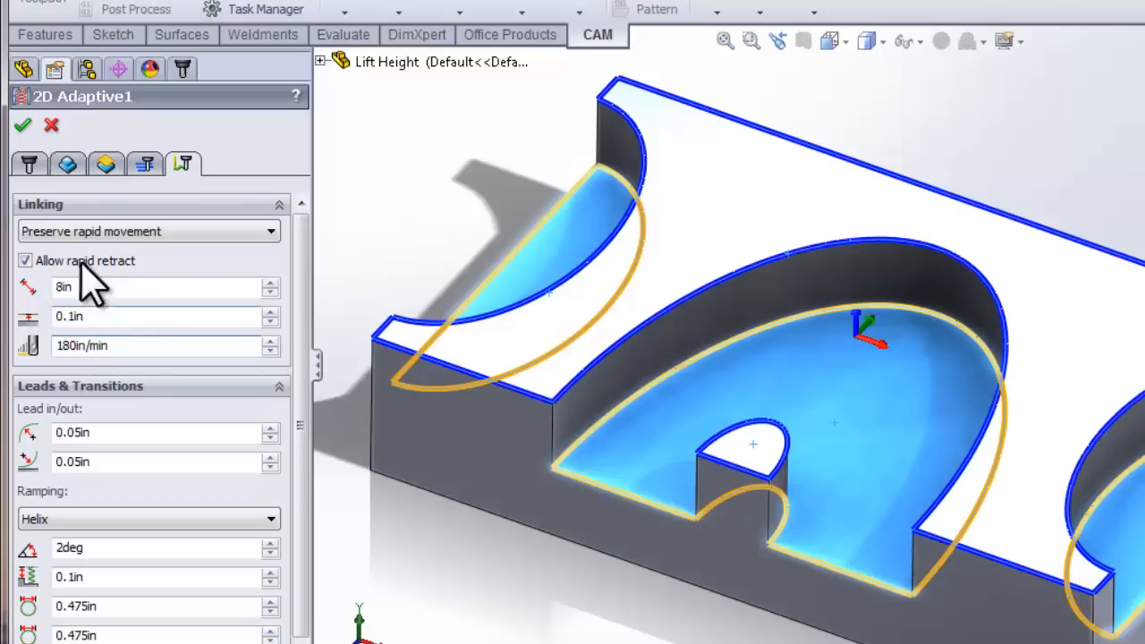
pyautogui.click(21, 125)
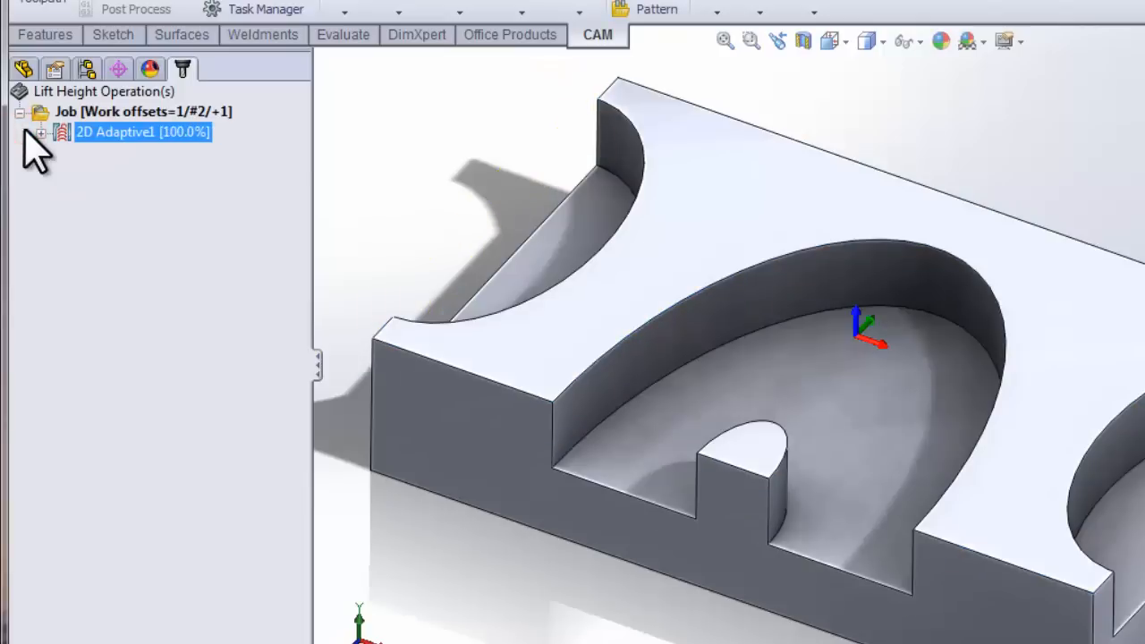